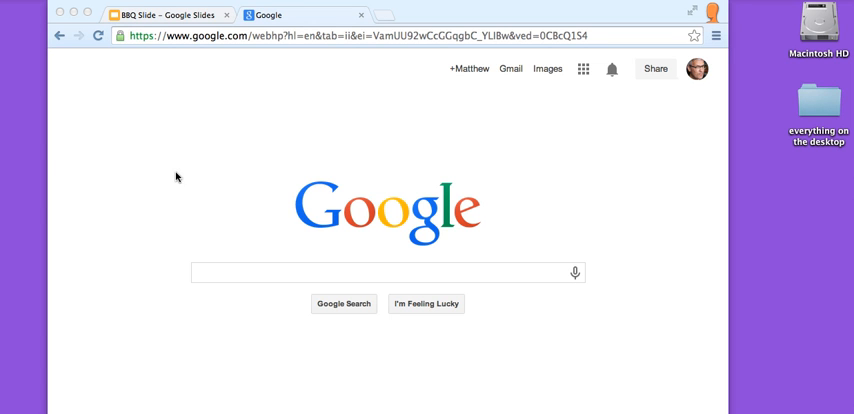
mouse_move(636, 276)
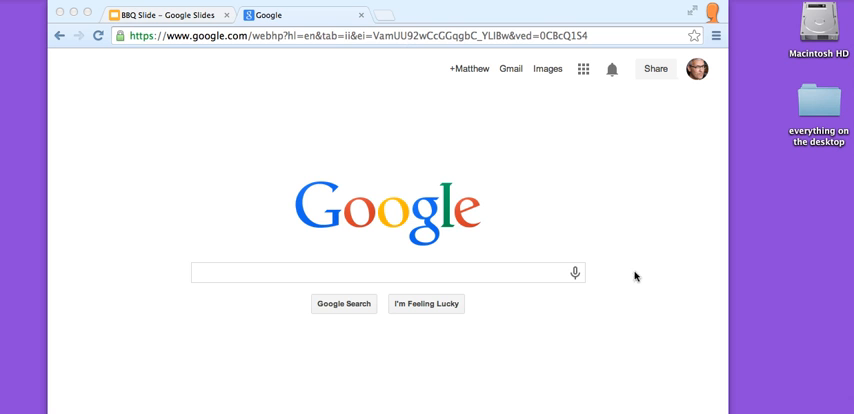
mouse_move(240, 40)
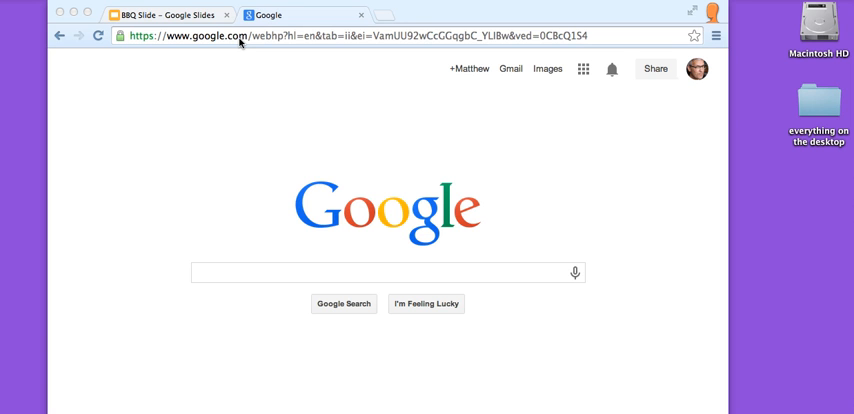
mouse_move(238, 38)
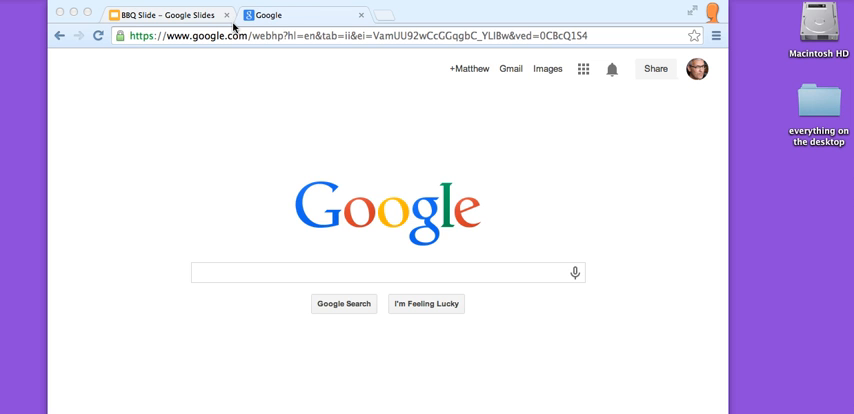
mouse_move(240, 276)
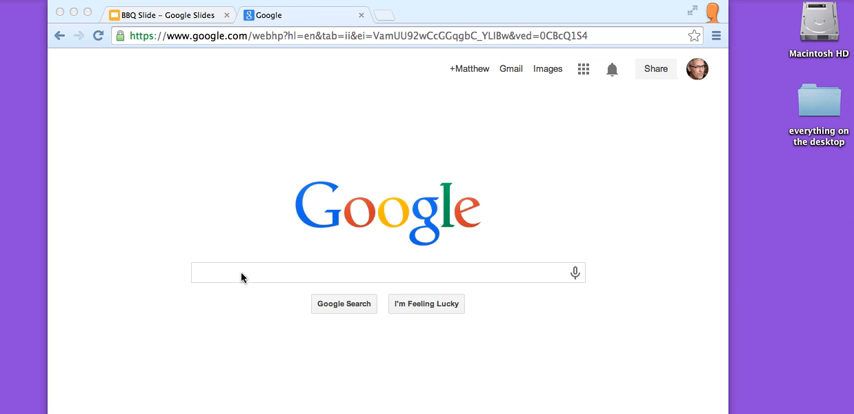
Search Google for 'bbq', switch to image results and scroll through the clipart and grilling photos.
left_click(388, 272)
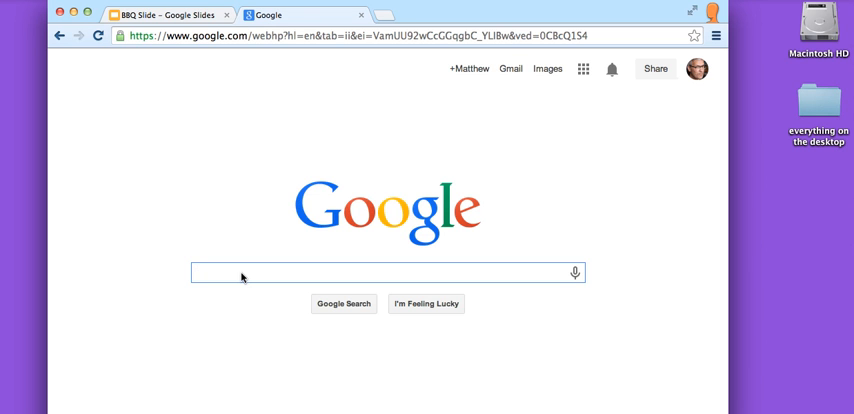
type("bbq")
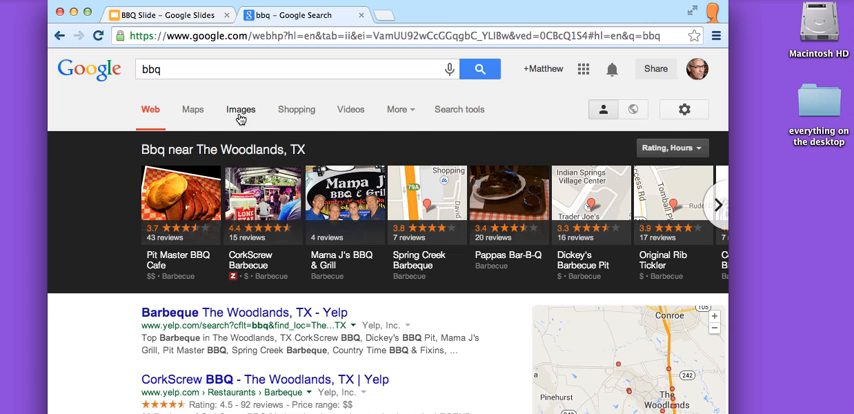
left_click(240, 110)
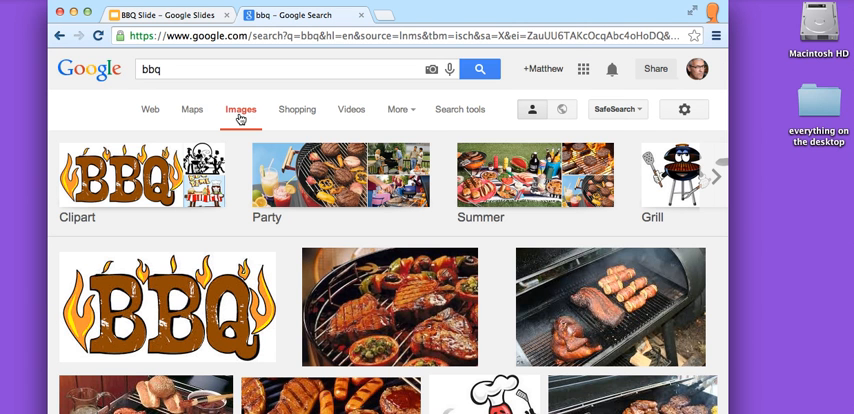
scroll("down", 3)
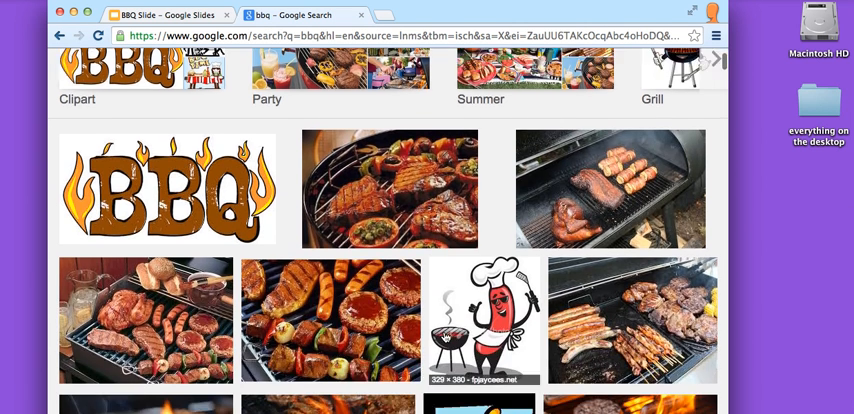
scroll("down", 3)
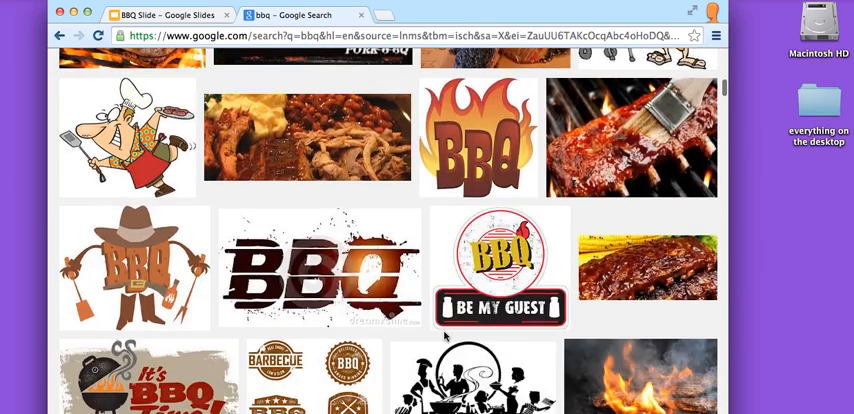
scroll("up", 3)
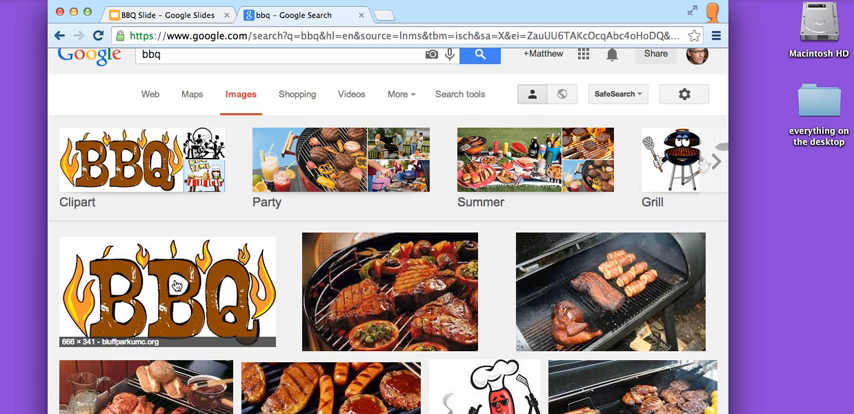
Save the previewed BBQ clipart to the Desktop as 'bbq- first try' via Save Image As.
left_click(168, 292)
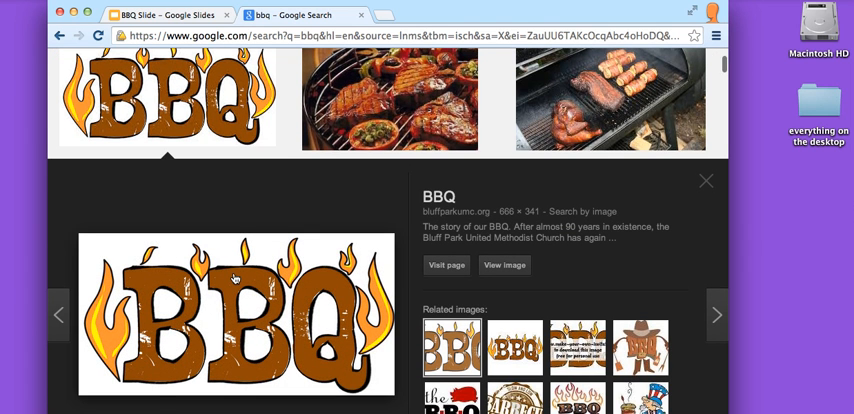
right_click(234, 280)
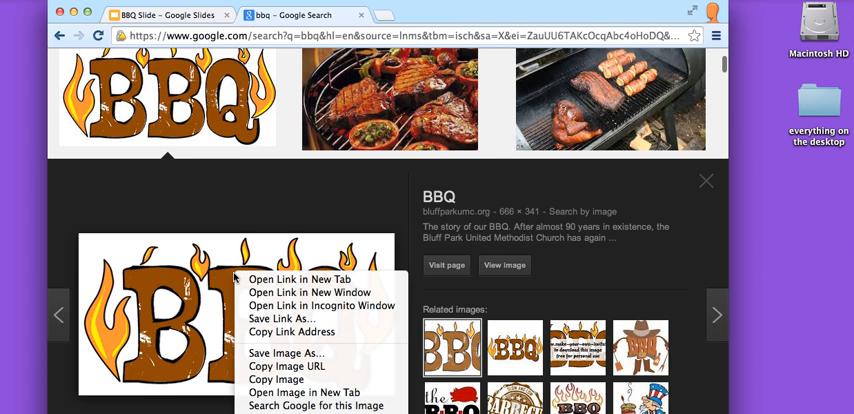
mouse_move(286, 352)
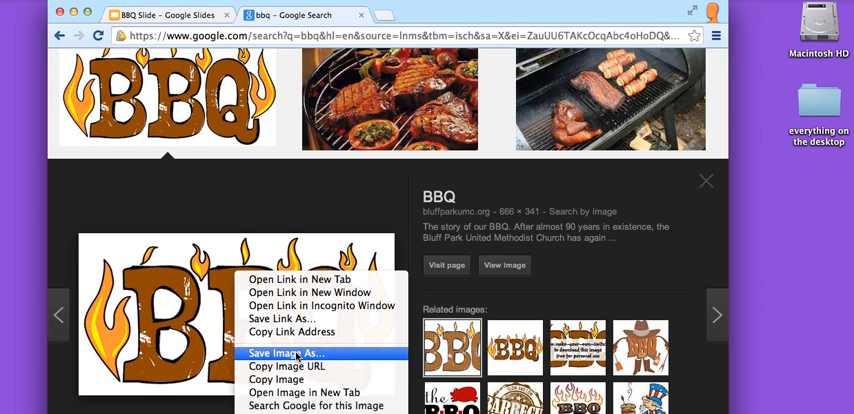
left_click(284, 352)
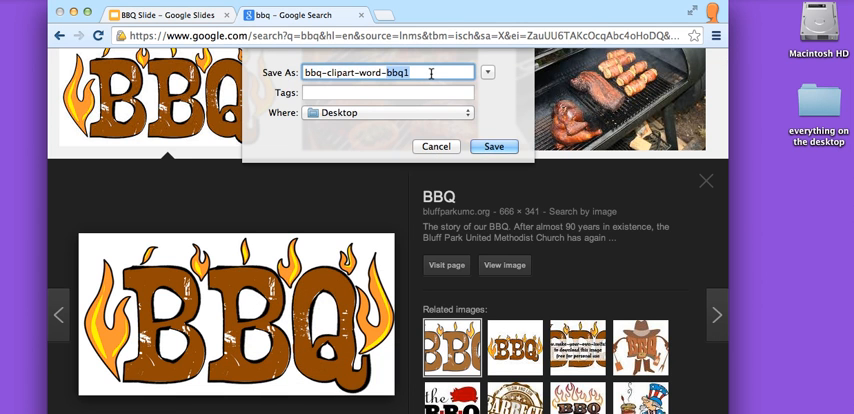
type("bbq- first try")
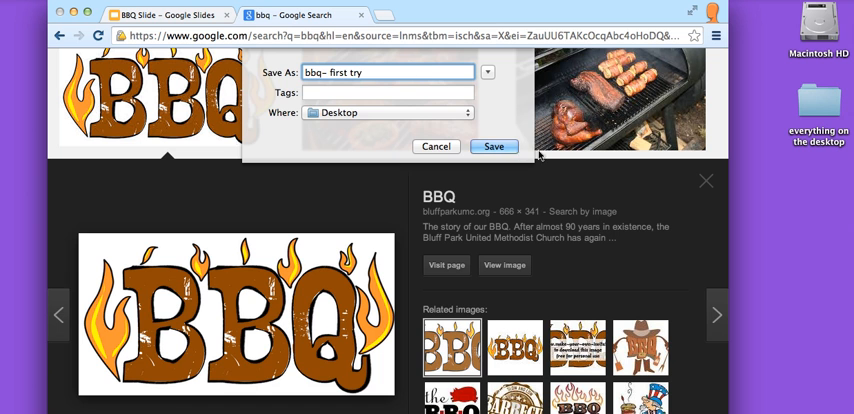
left_click(492, 146)
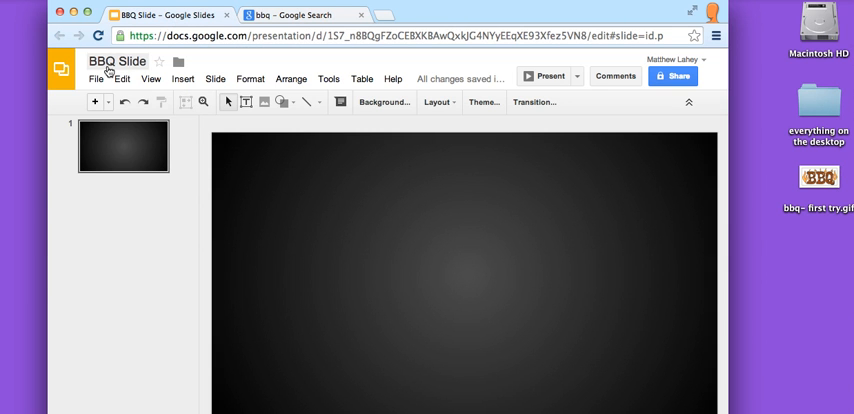
mouse_move(436, 256)
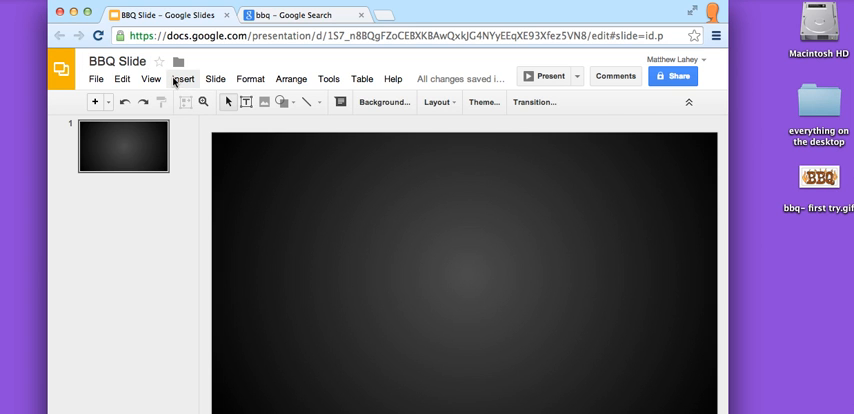
Start an image upload in Slides and pick the 'bbq- first try' file from the Desktop.
left_click(184, 80)
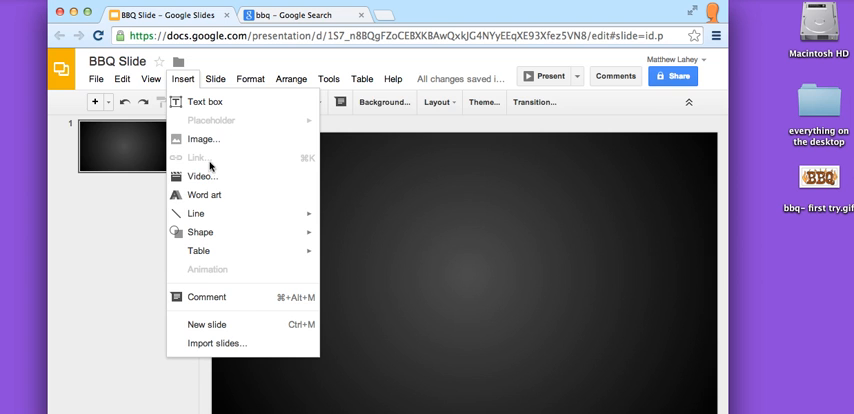
left_click(202, 140)
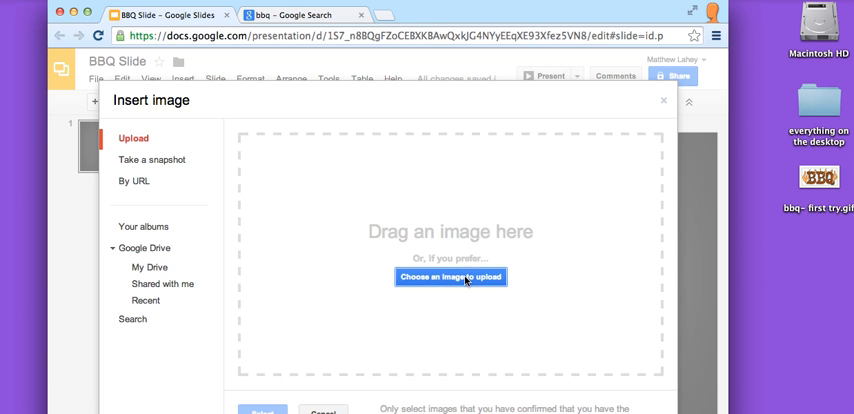
left_click(450, 276)
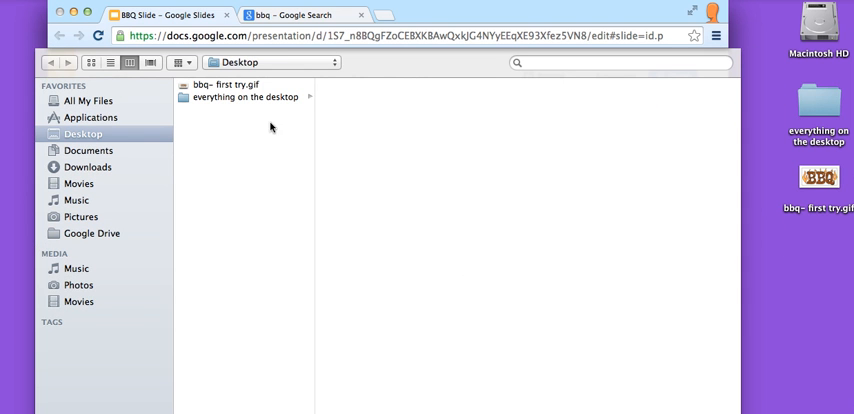
left_click(228, 84)
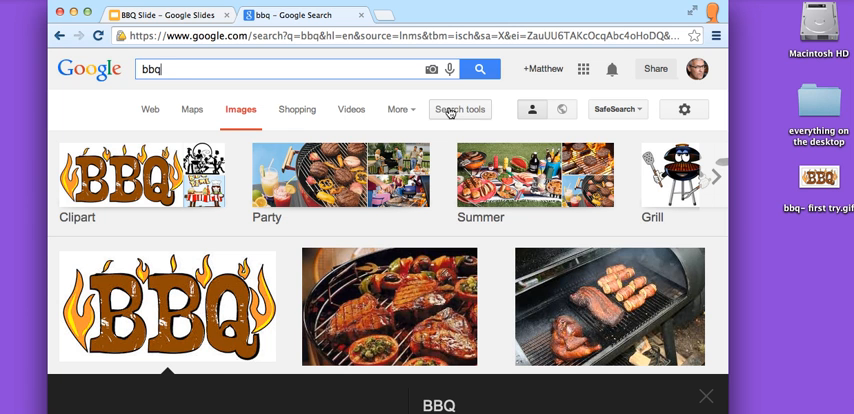
Use Search tools' Color filter to show only bbq images with Transparent backgrounds.
left_click(460, 108)
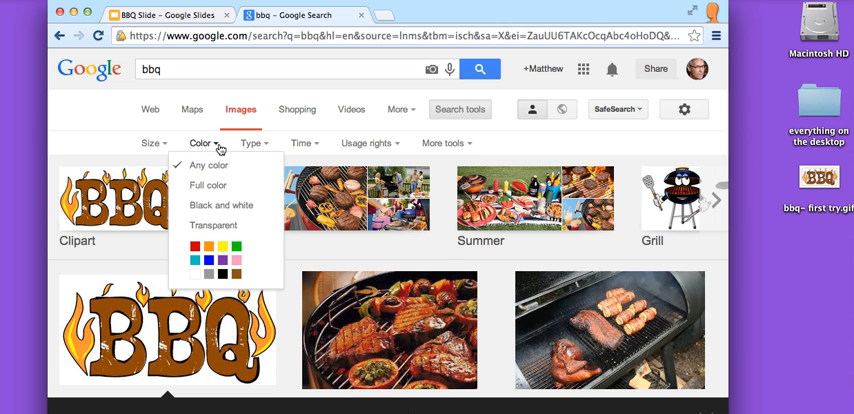
mouse_move(212, 224)
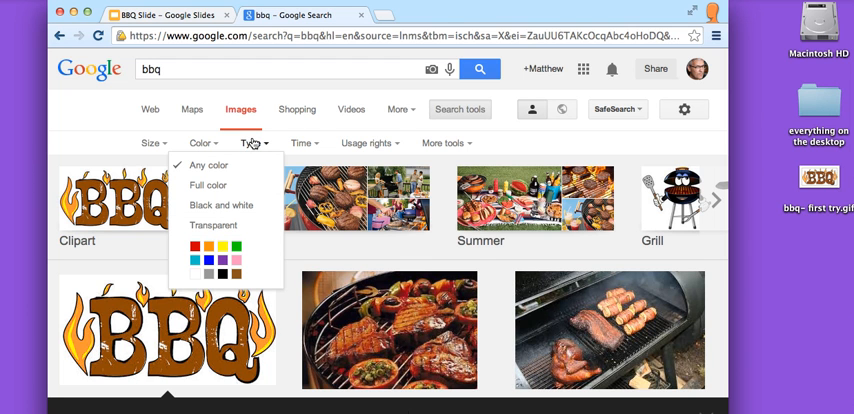
left_click(252, 144)
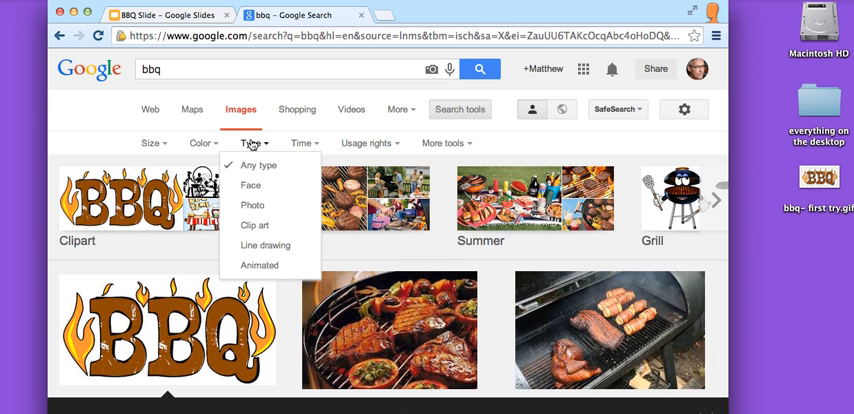
left_click(200, 142)
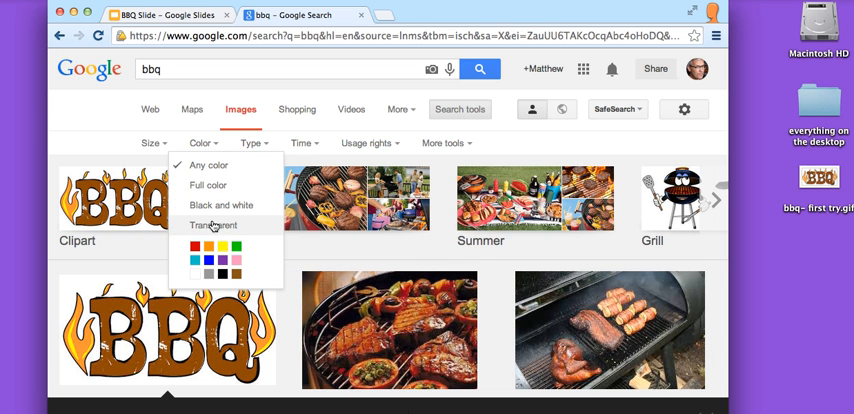
left_click(214, 224)
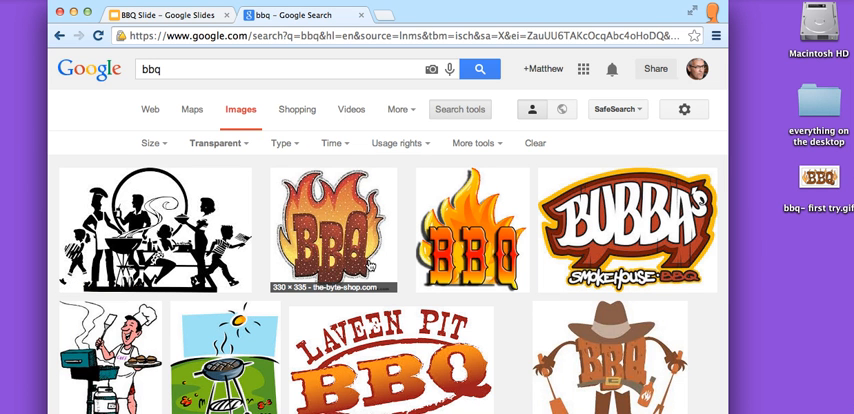
scroll("down", 3)
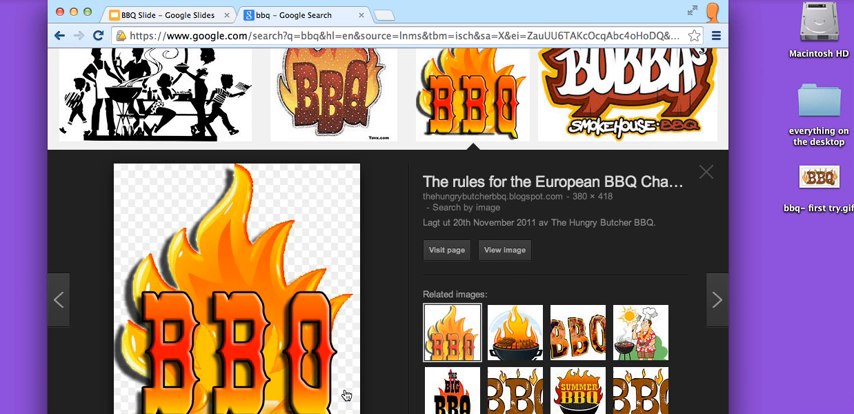
mouse_move(238, 276)
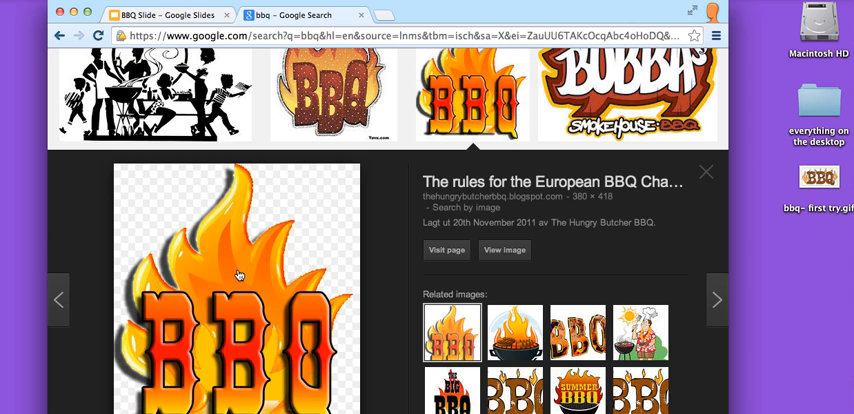
mouse_move(254, 204)
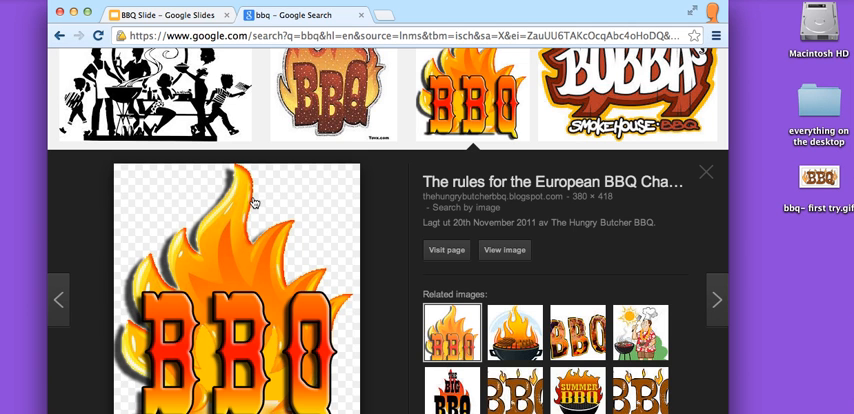
mouse_move(234, 150)
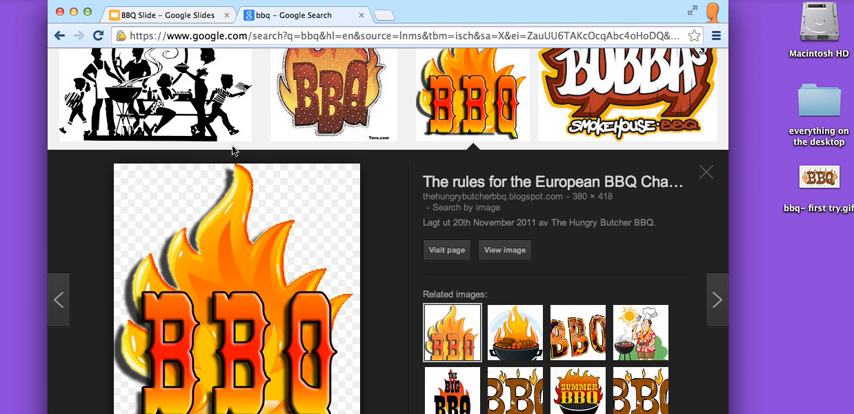
mouse_move(200, 212)
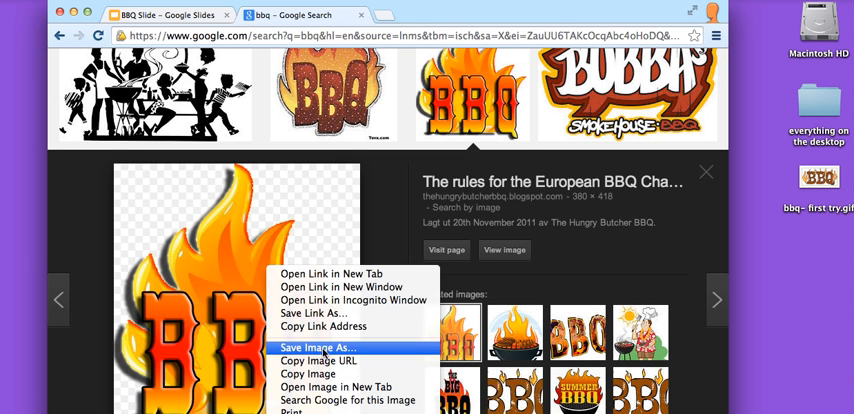
Save the flaming BBQ graphic to the Desktop as the PNG 'bbq - second try'.
left_click(316, 348)
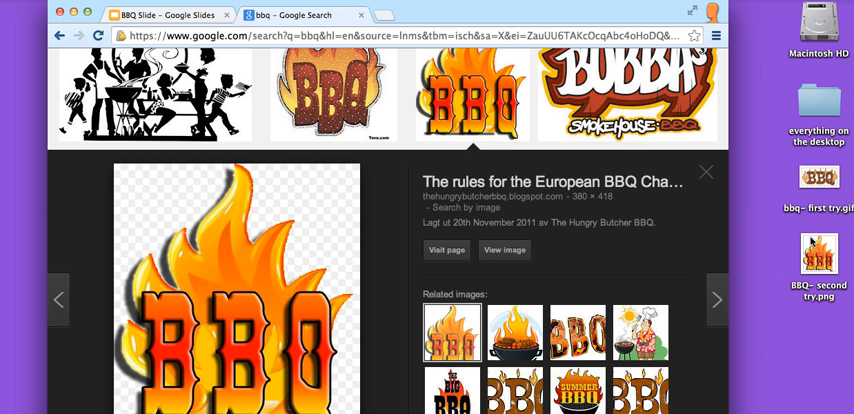
mouse_move(818, 258)
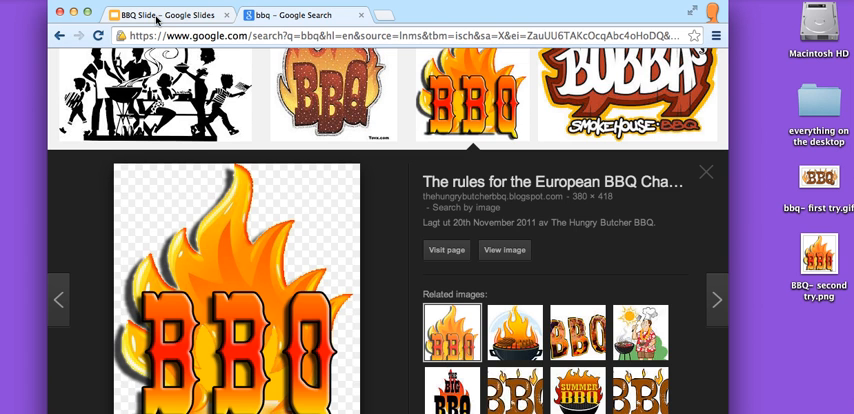
Back in the BBQ Slide, upload 'BBQ- second try.png' from the Desktop onto the dark slide.
left_click(160, 16)
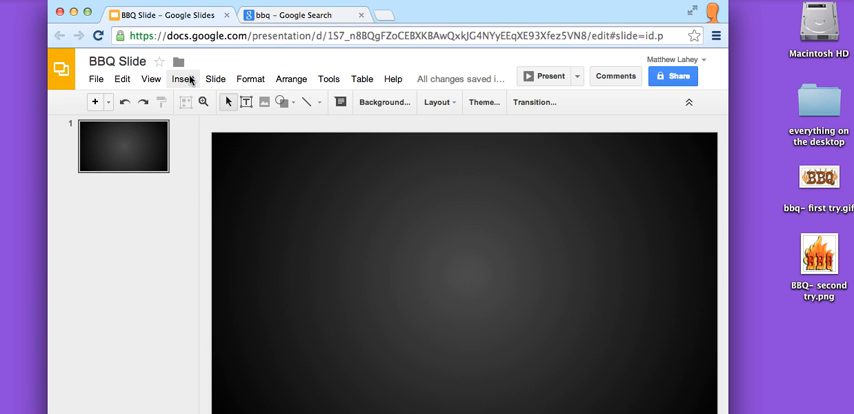
left_click(184, 78)
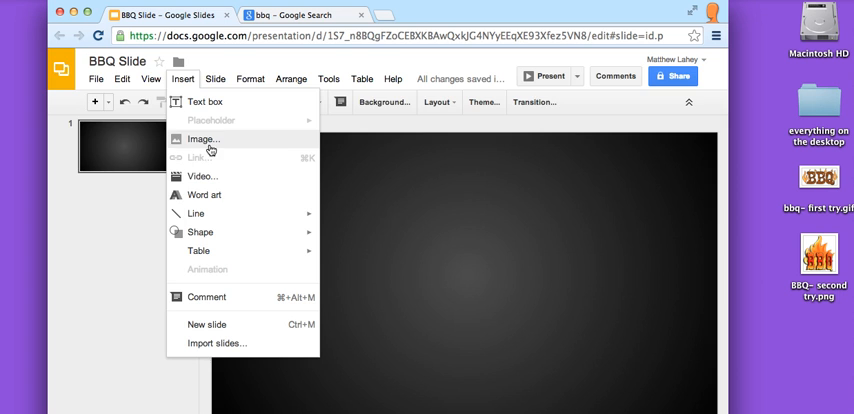
left_click(202, 140)
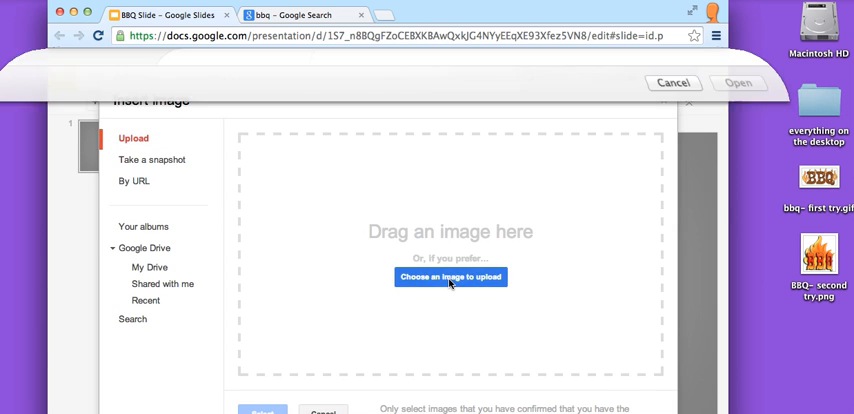
left_click(450, 276)
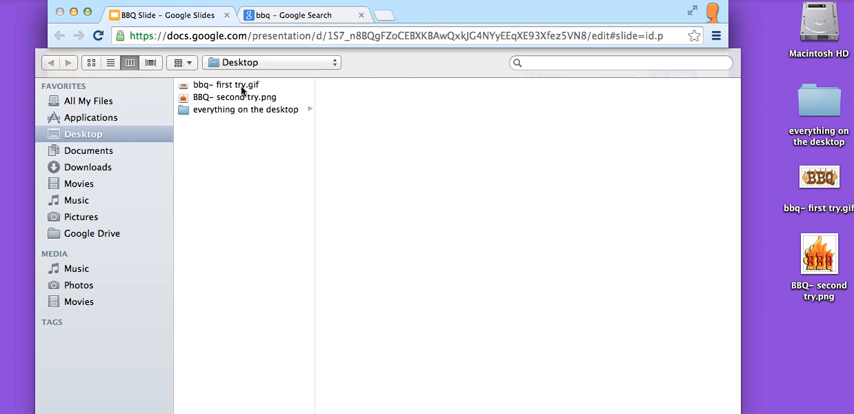
left_click(234, 96)
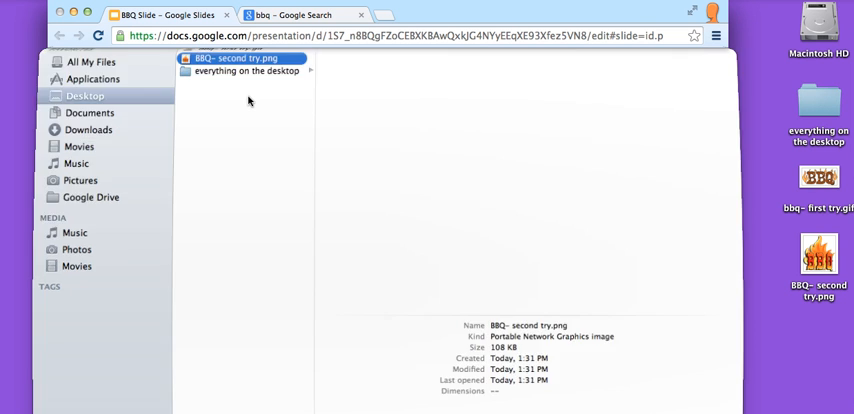
double_click(236, 56)
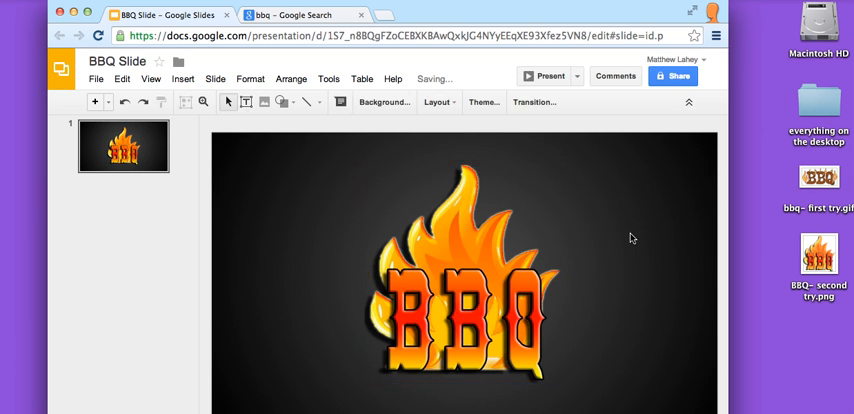
mouse_move(482, 214)
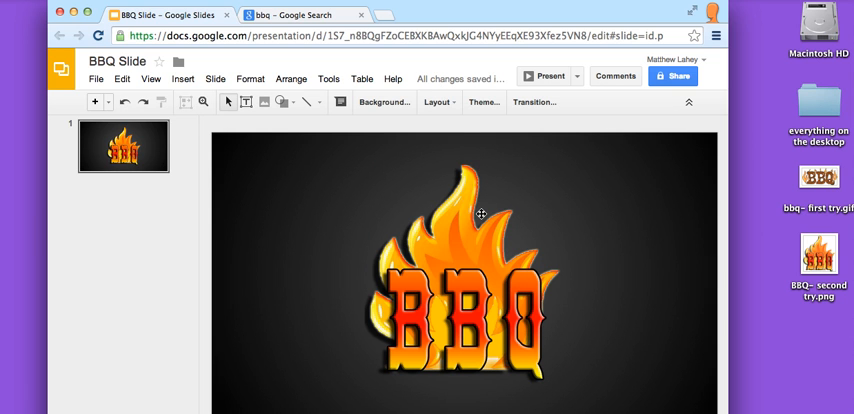
mouse_move(506, 116)
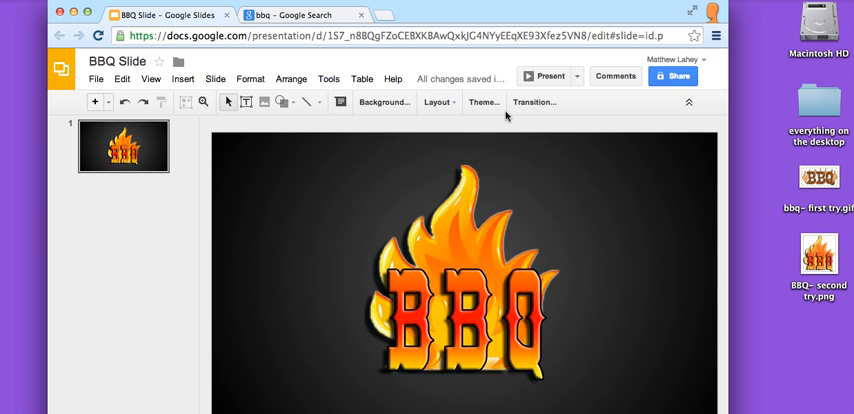
mouse_move(658, 182)
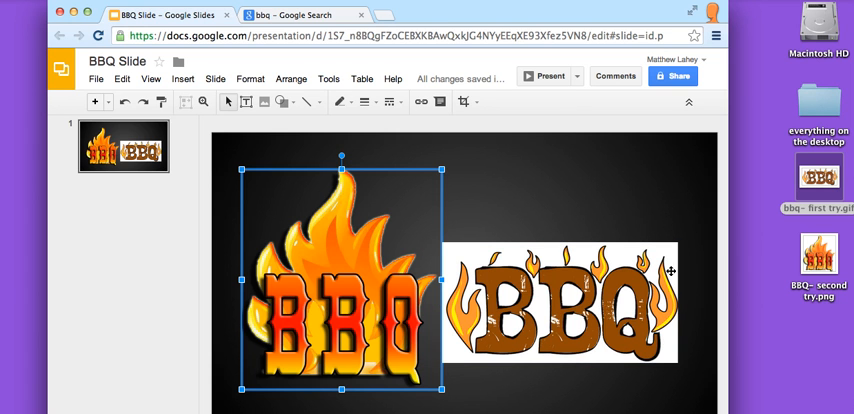
Place the white-backed 'bbq- first try.gif' clipart on the slide beside the flaming BBQ image.
left_click(560, 300)
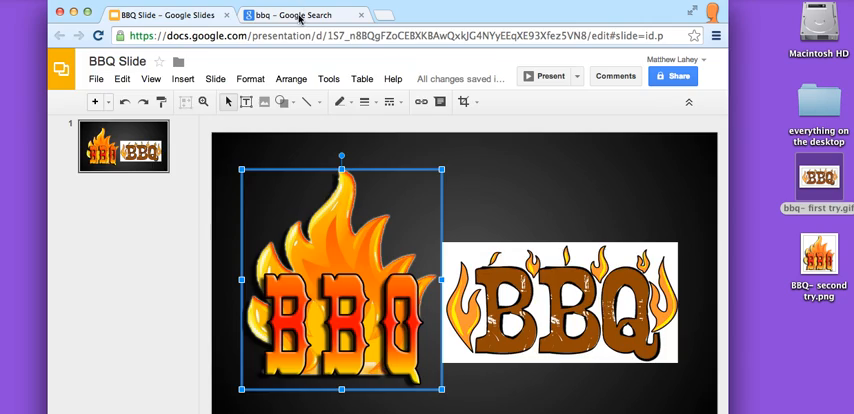
left_click(304, 14)
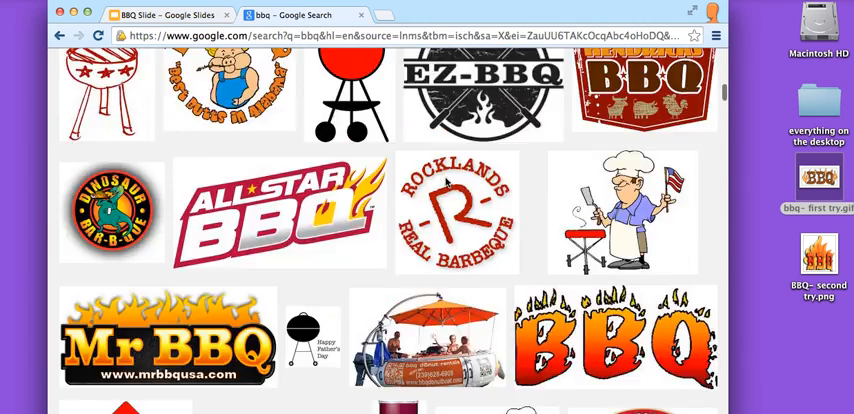
scroll("down", 3)
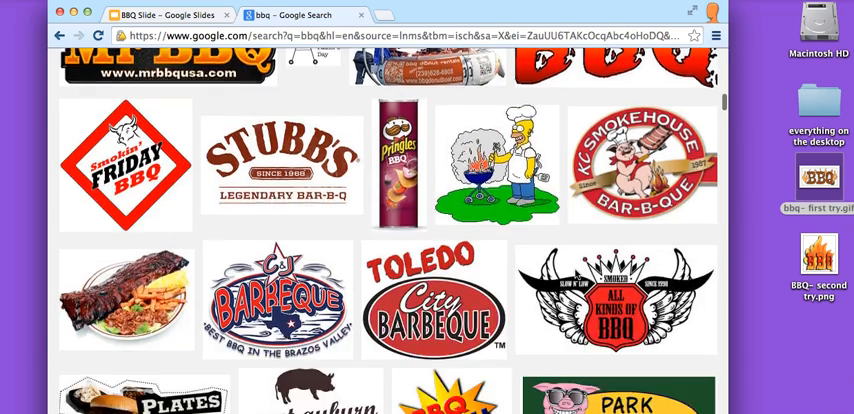
scroll("down", 3)
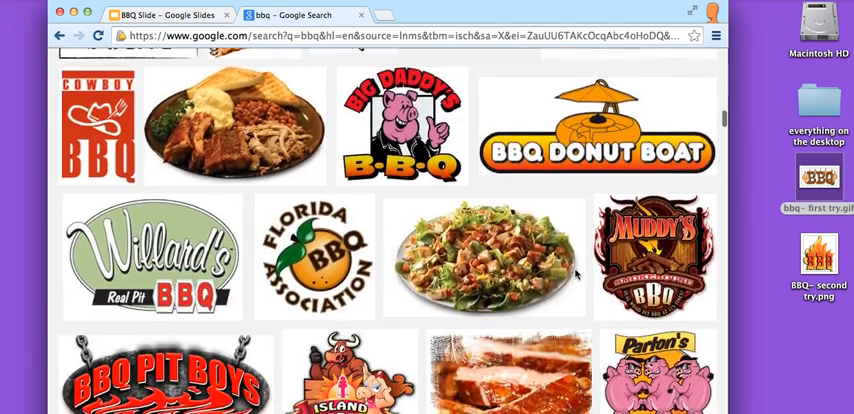
scroll("down", 3)
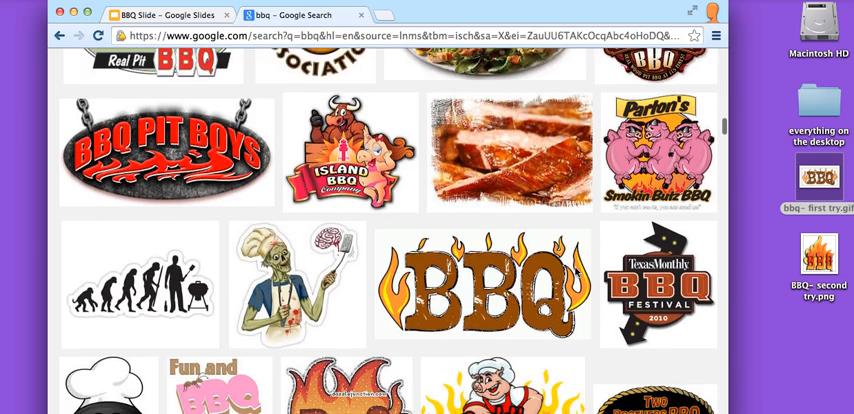
scroll("down", 3)
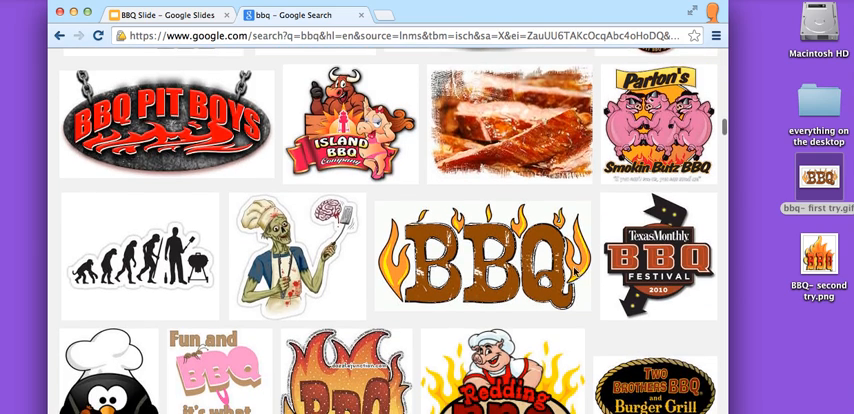
scroll("down", 3)
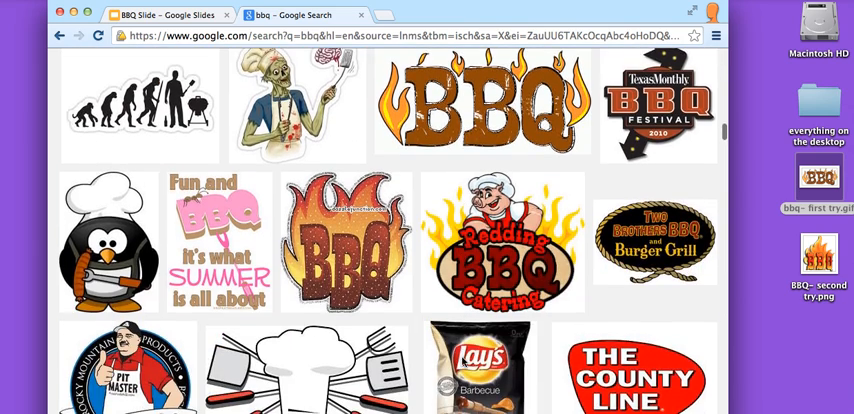
scroll("down", 3)
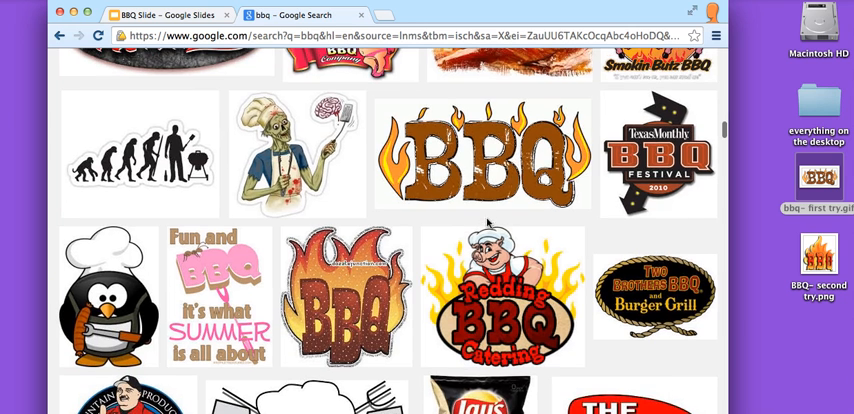
scroll("down", 3)
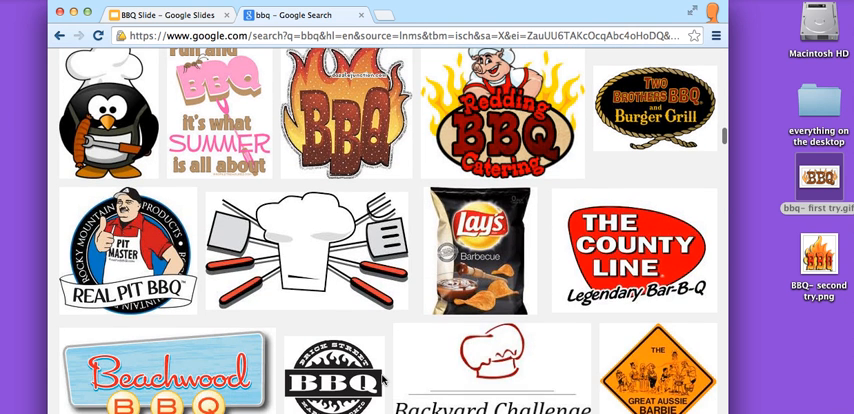
scroll("down", 3)
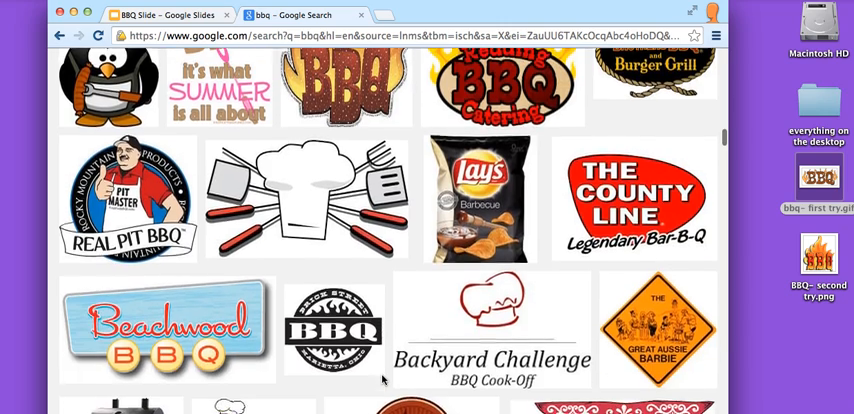
scroll("down", 3)
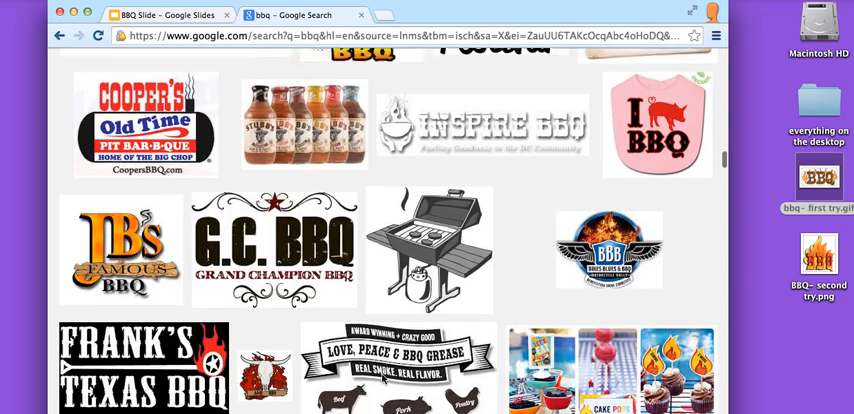
scroll("down", 3)
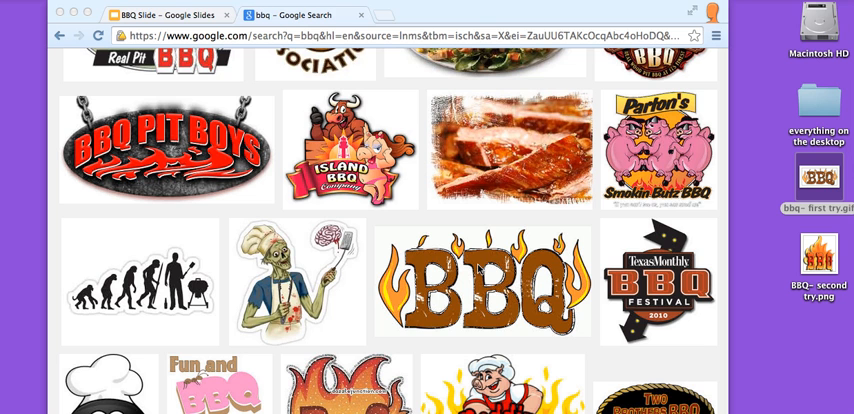
left_click(482, 280)
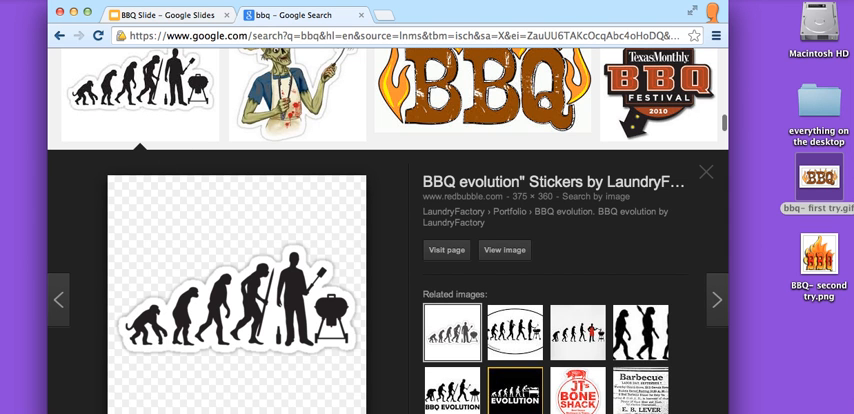
mouse_move(310, 260)
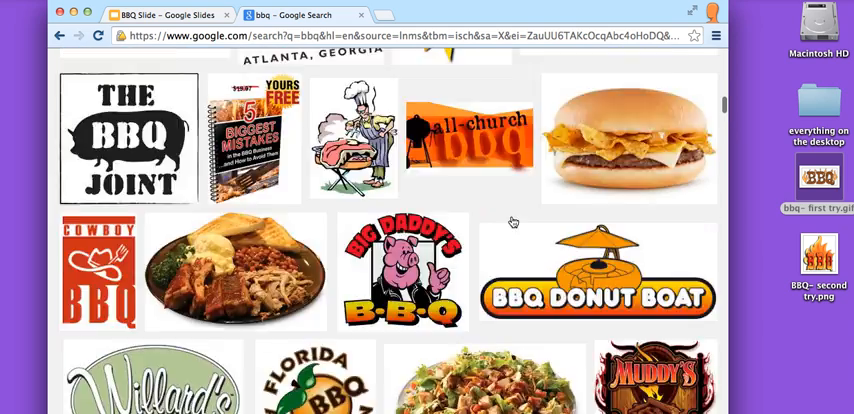
scroll("down", 3)
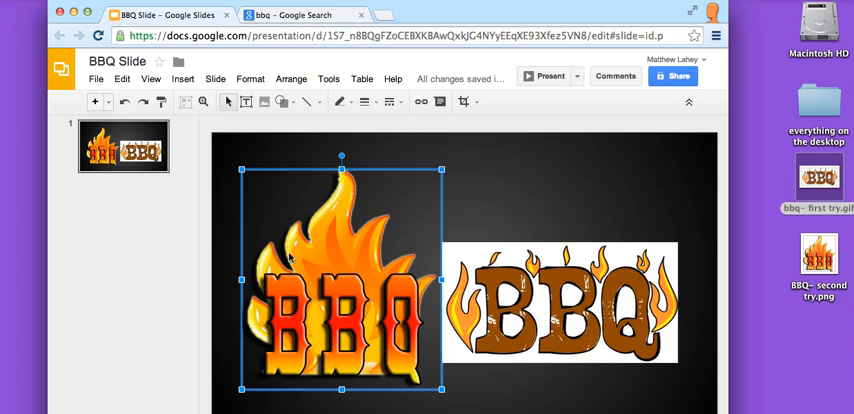
Delete the white-background BBQ clipart, leaving only the flaming graphic centred on the slide.
left_click(560, 302)
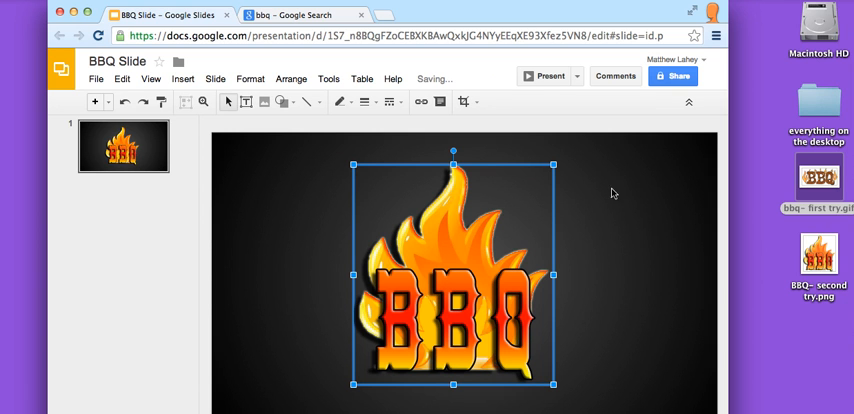
mouse_move(692, 256)
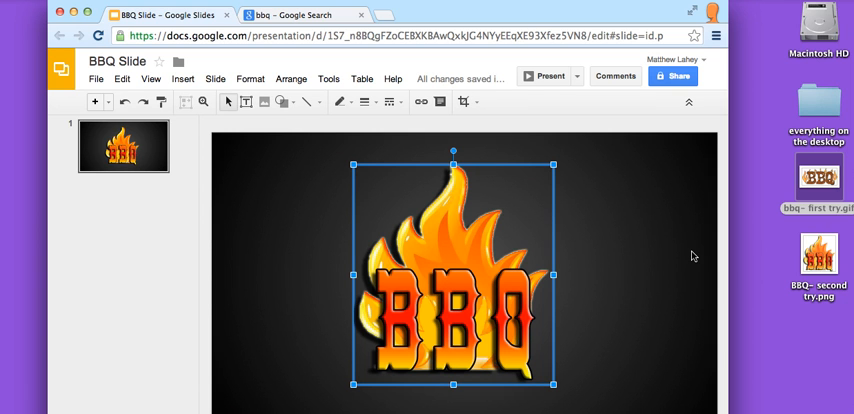